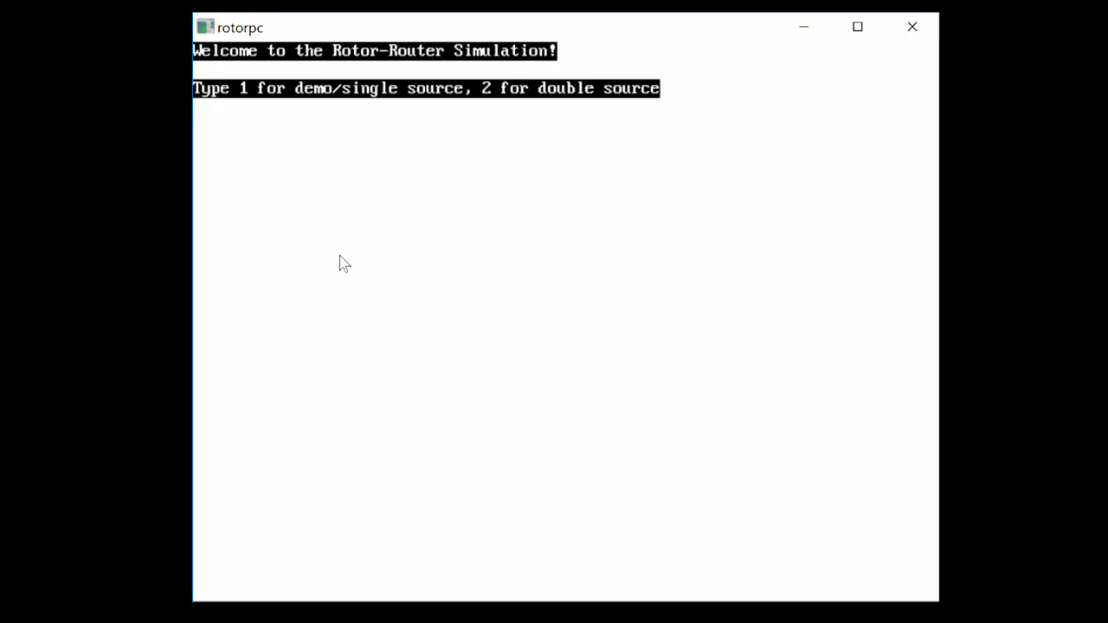
{"action": "mouse_move", "coordinate": [372, 253]}
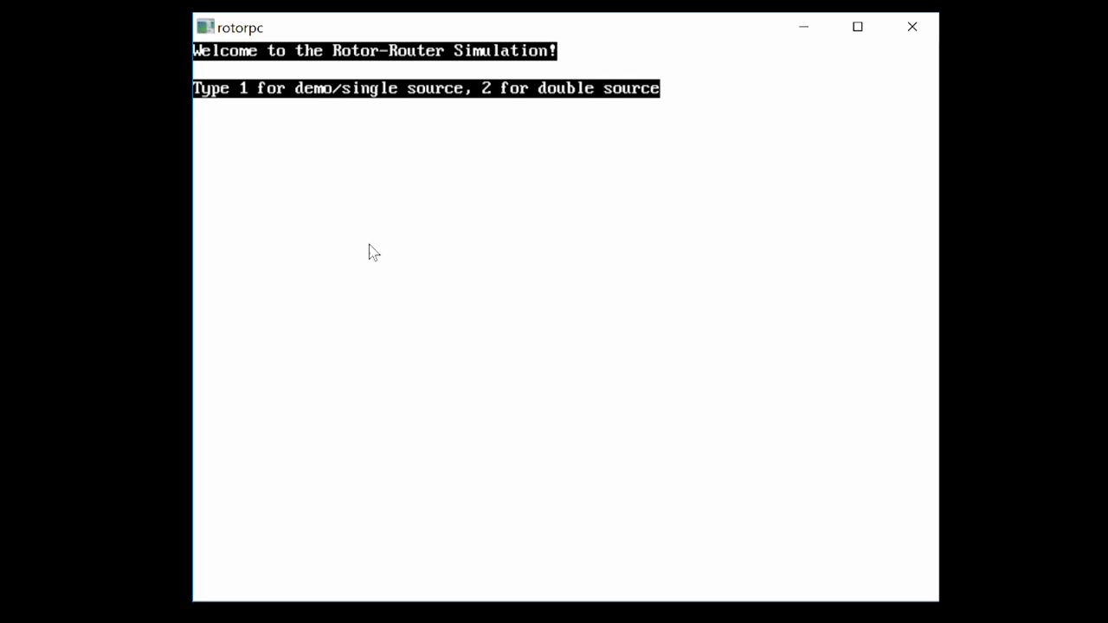
{"action": "mouse_move", "coordinate": [388, 232]}
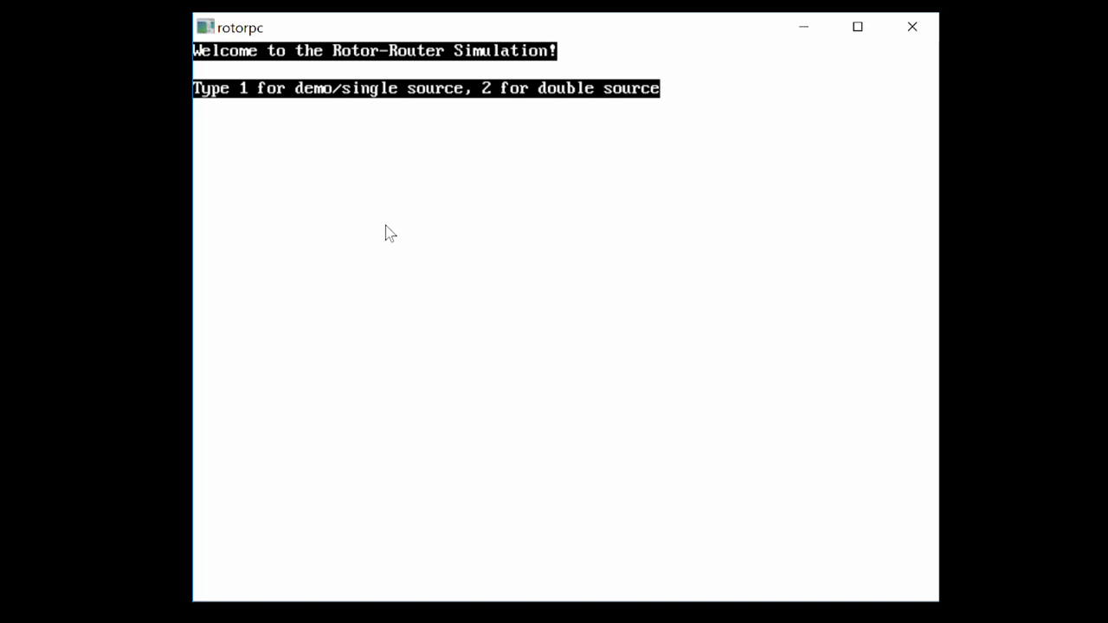
{"action": "mouse_move", "coordinate": [424, 226]}
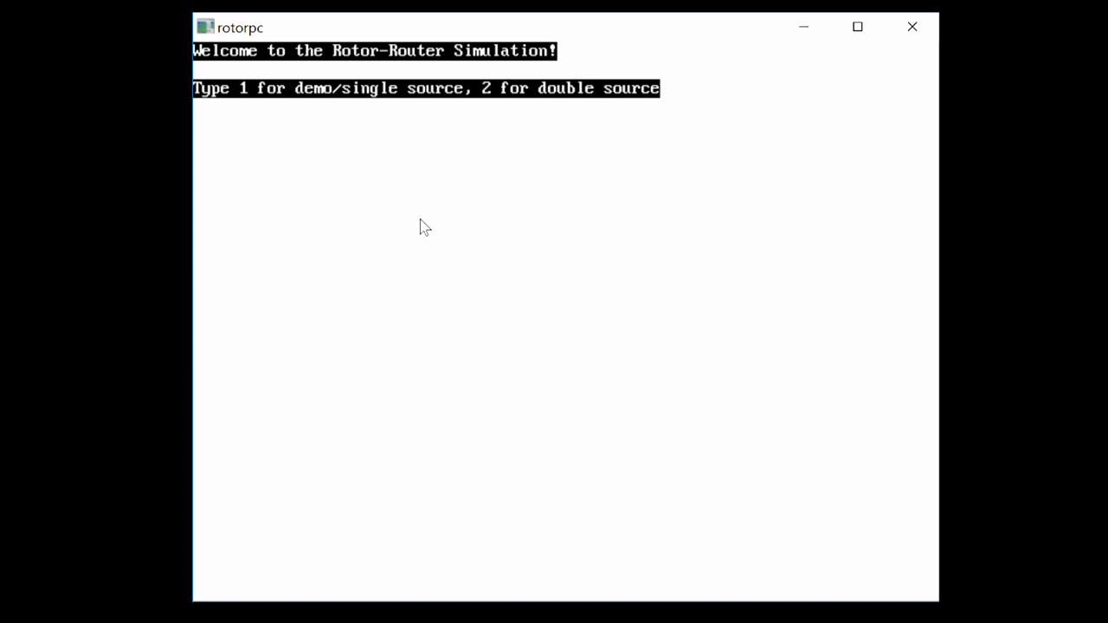
Advance the rotor-router walk one step so the centre cell turns solid blue.
{"action": "type", "text": "1"}
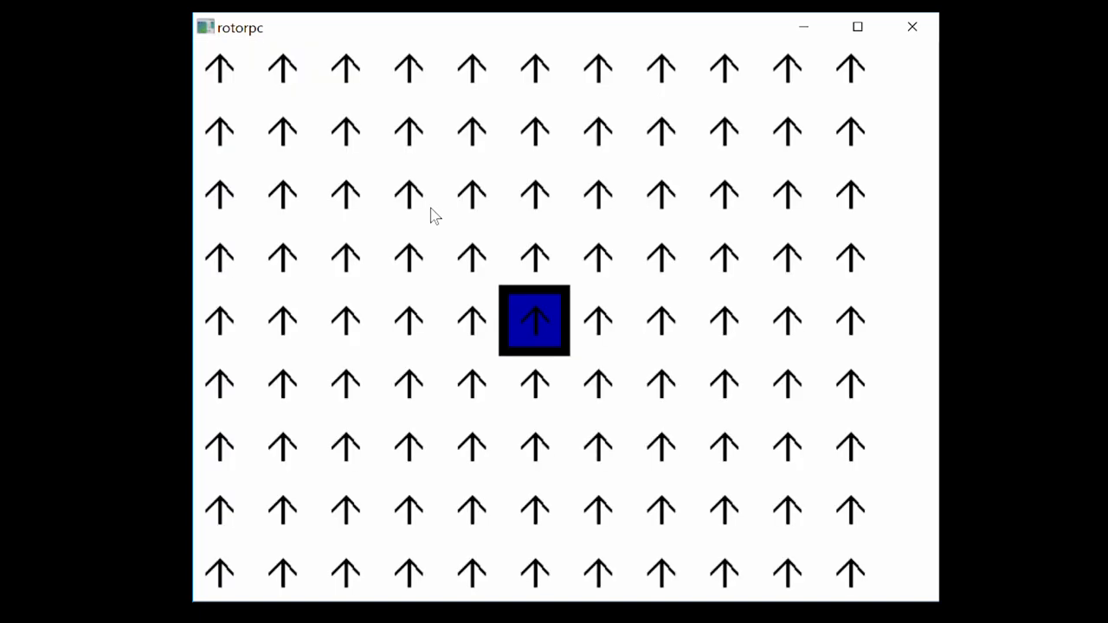
{"action": "mouse_move", "coordinate": [505, 125]}
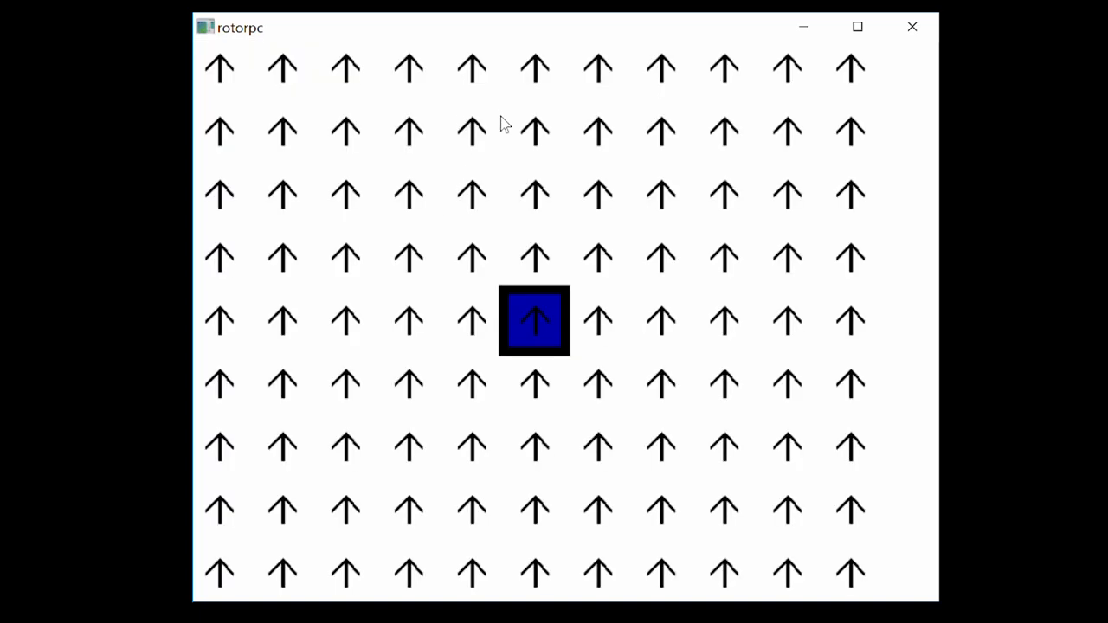
{"action": "mouse_move", "coordinate": [499, 121]}
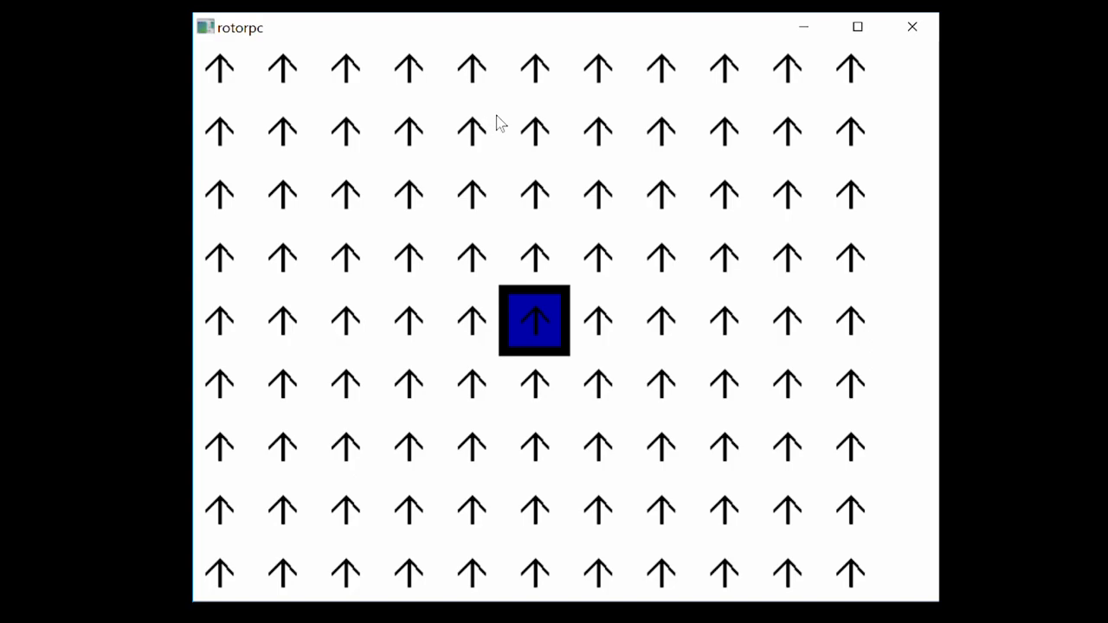
{"action": "mouse_move", "coordinate": [517, 321]}
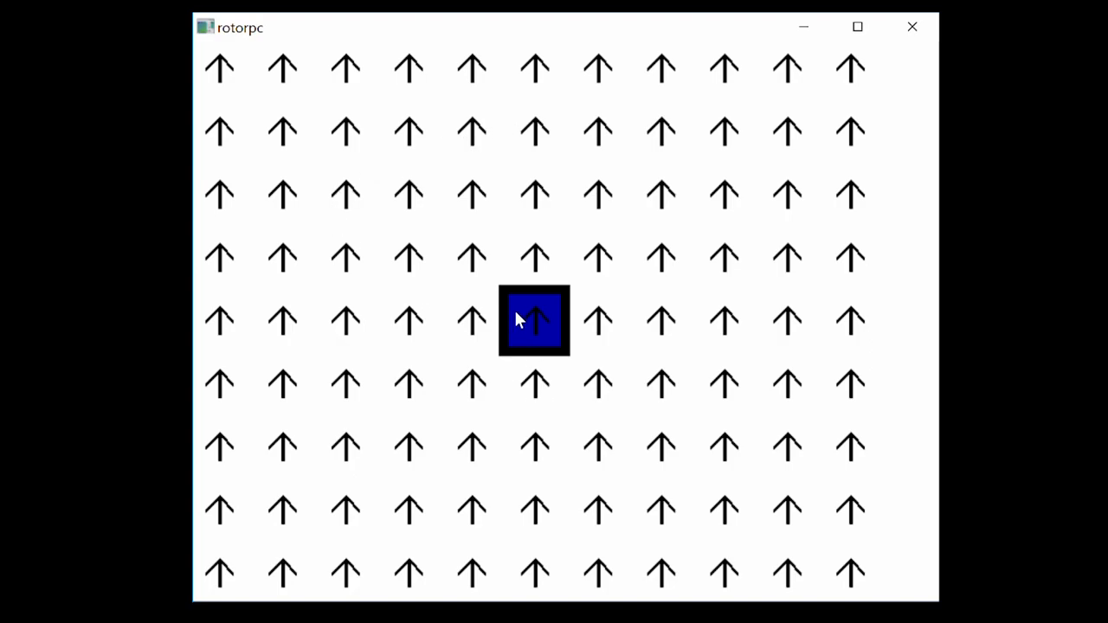
{"action": "mouse_move", "coordinate": [535, 318]}
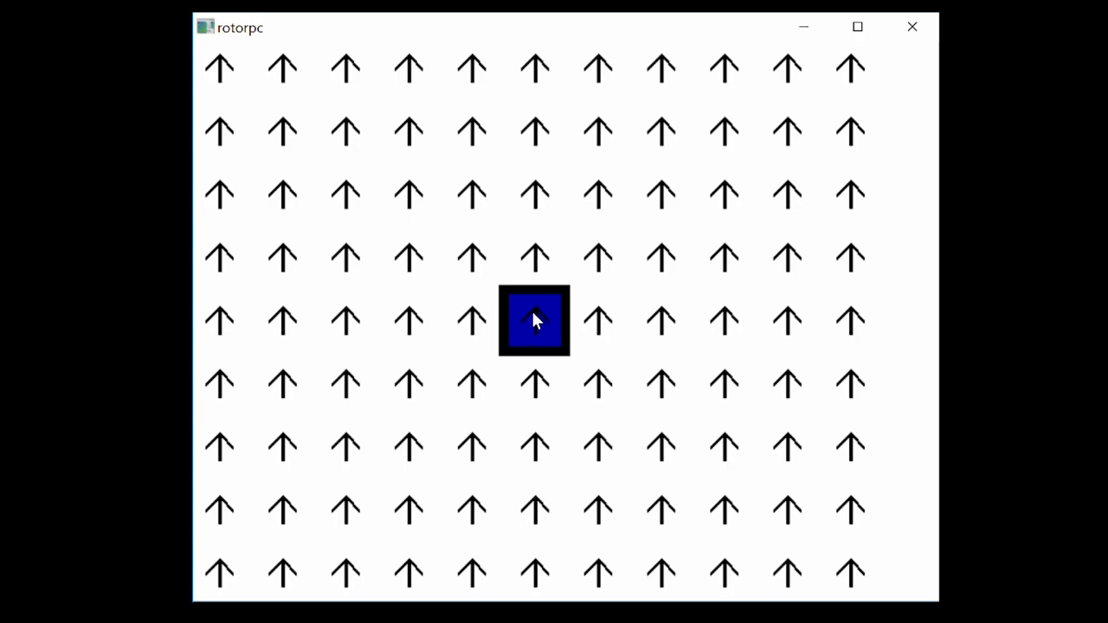
{"action": "left_click", "coordinate": [534, 320]}
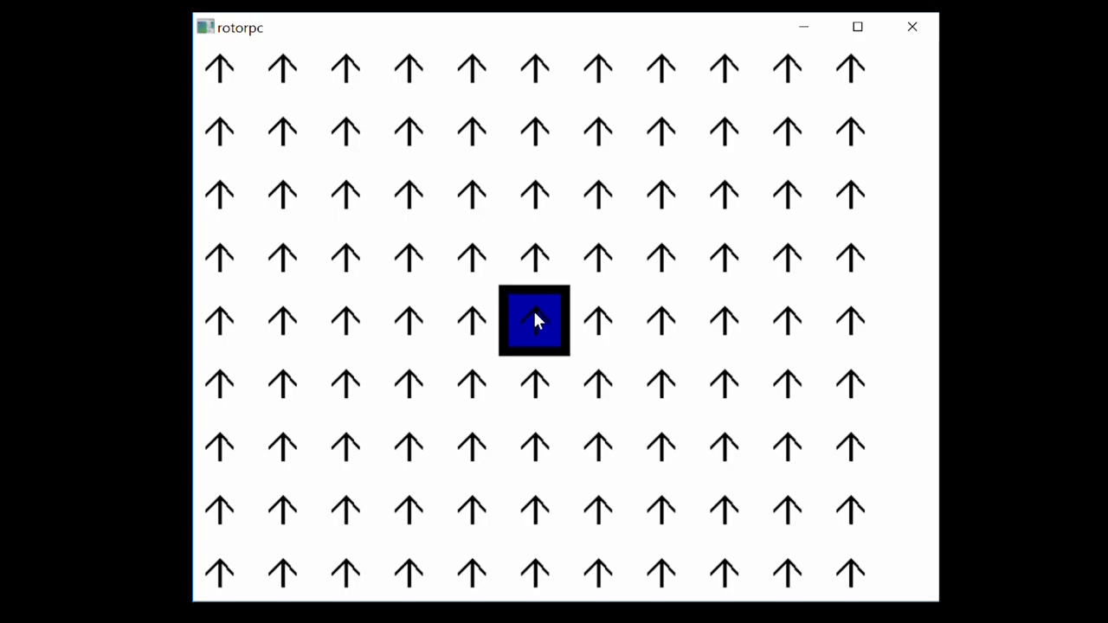
{"action": "mouse_move", "coordinate": [530, 316]}
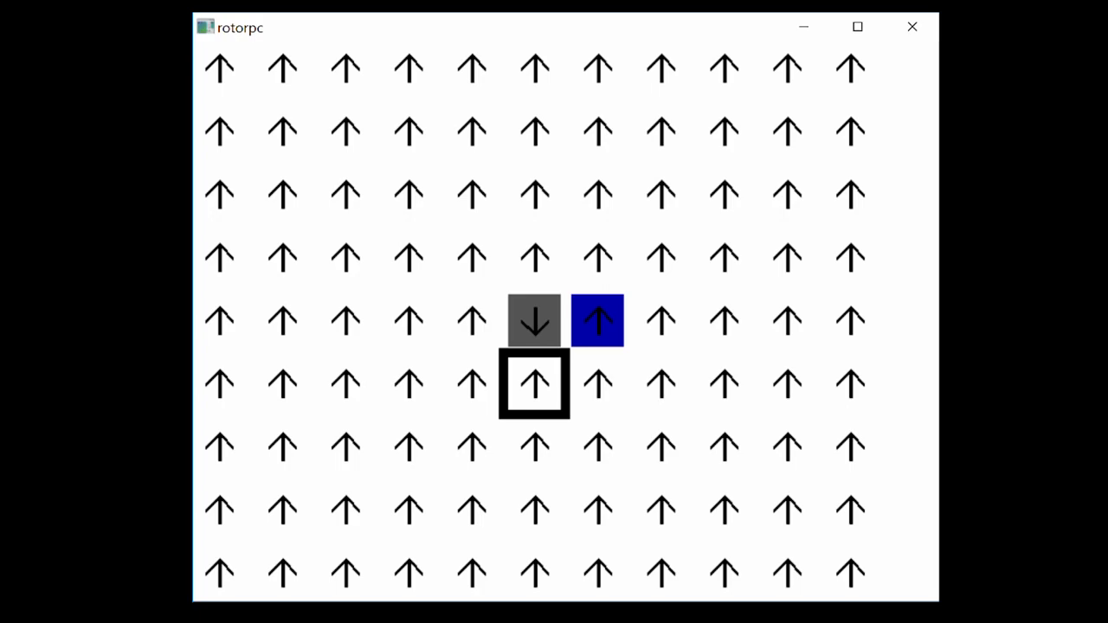
Release two more chips so blue cells spread around two magenta right-pointing centre rotors.
{"action": "left_click", "coordinate": [534, 384]}
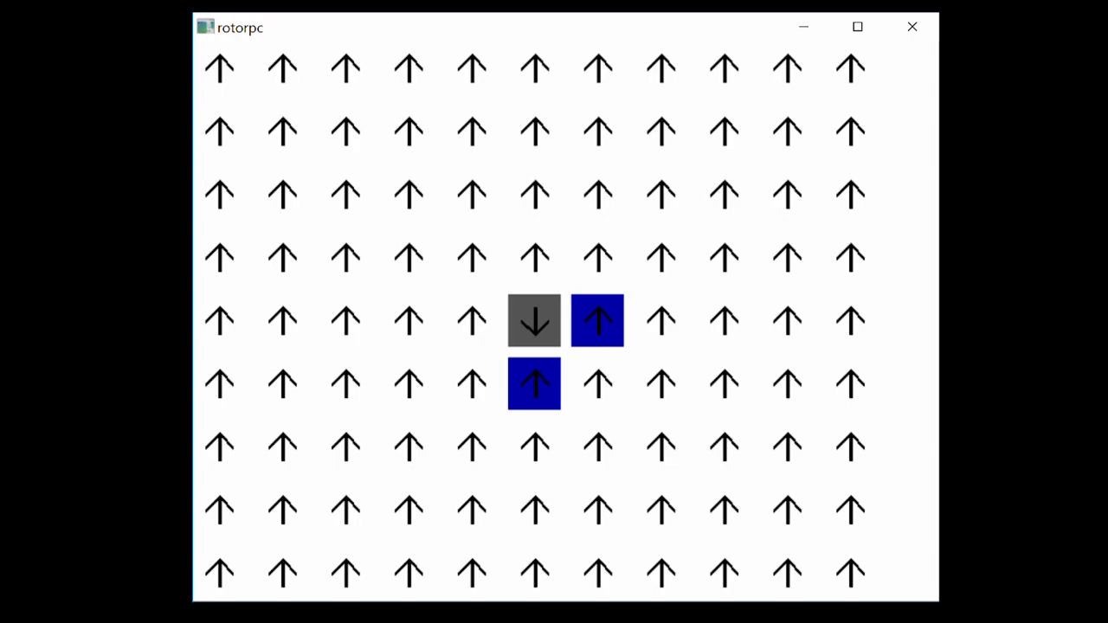
{"action": "mouse_move", "coordinate": [554, 346]}
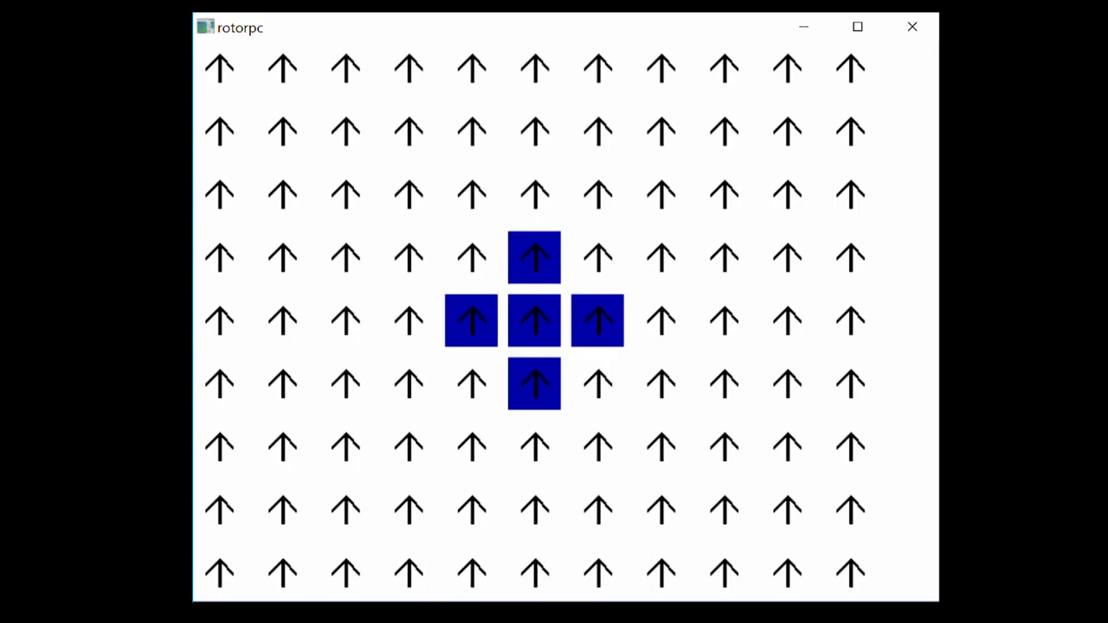
{"action": "left_click", "coordinate": [534, 320]}
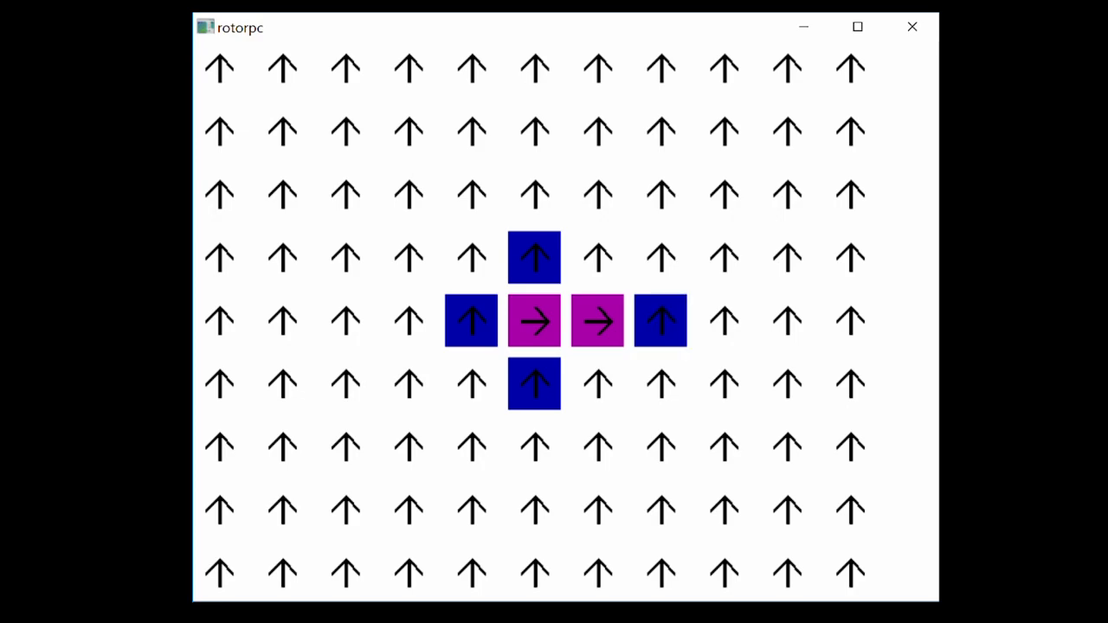
{"action": "left_click", "coordinate": [533, 320]}
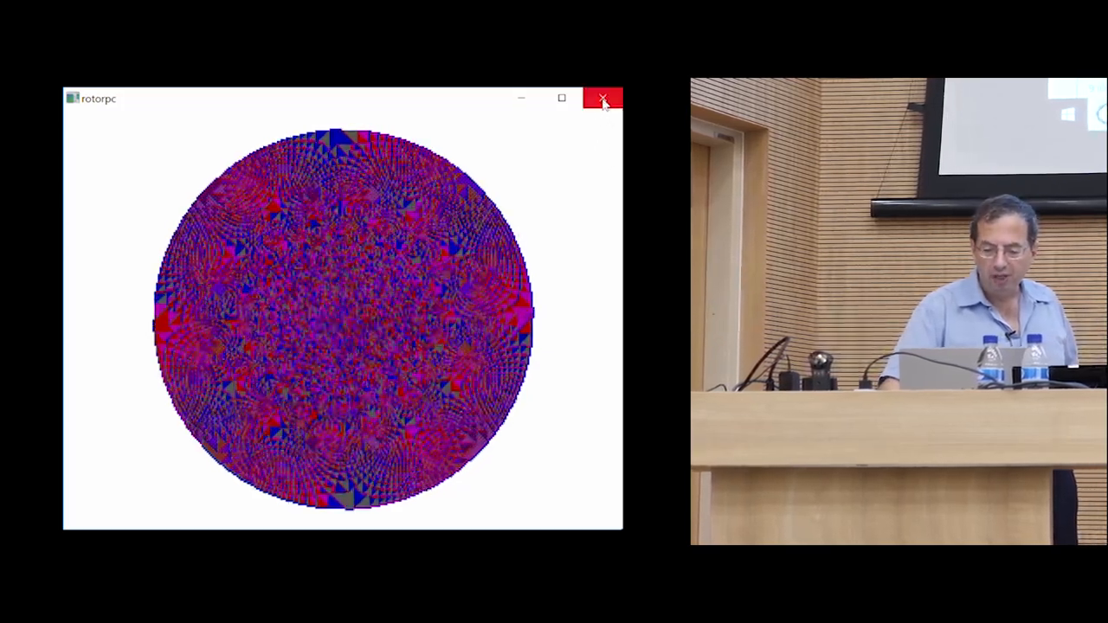
Close the rotorpc simulation window.
{"action": "left_click", "coordinate": [603, 97]}
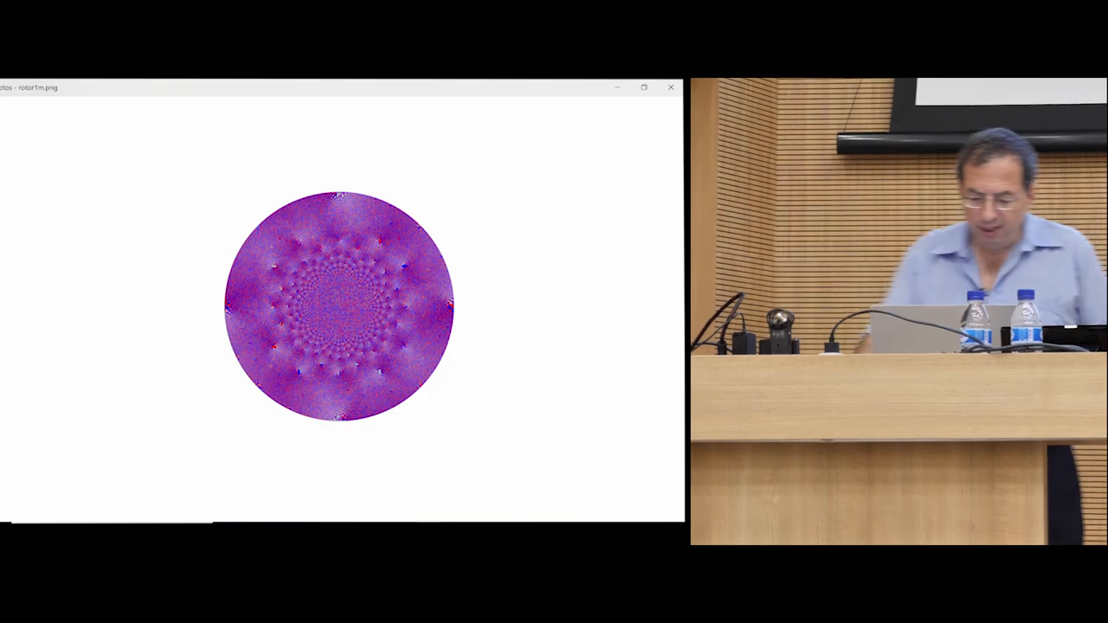
{"action": "left_click", "coordinate": [656, 301]}
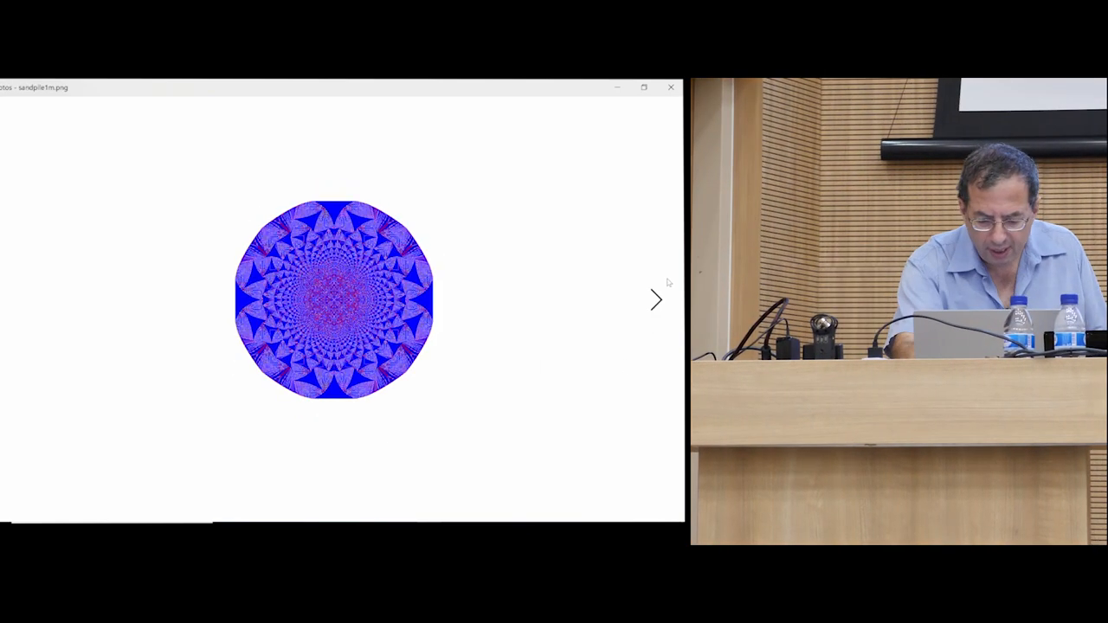
{"action": "left_click", "coordinate": [654, 302]}
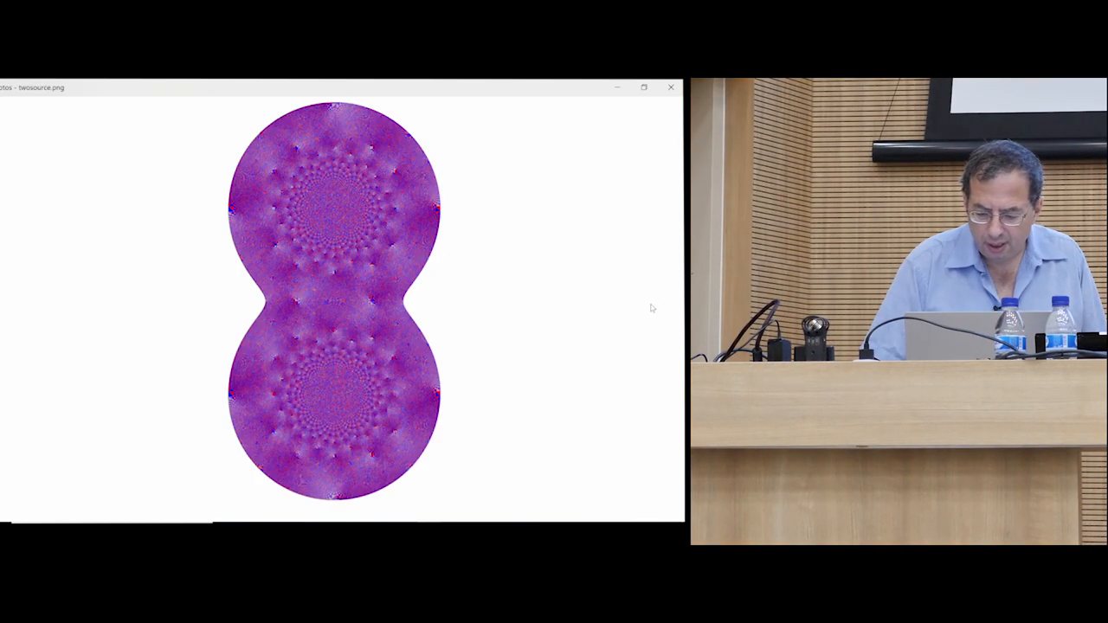
{"action": "mouse_move", "coordinate": [596, 214]}
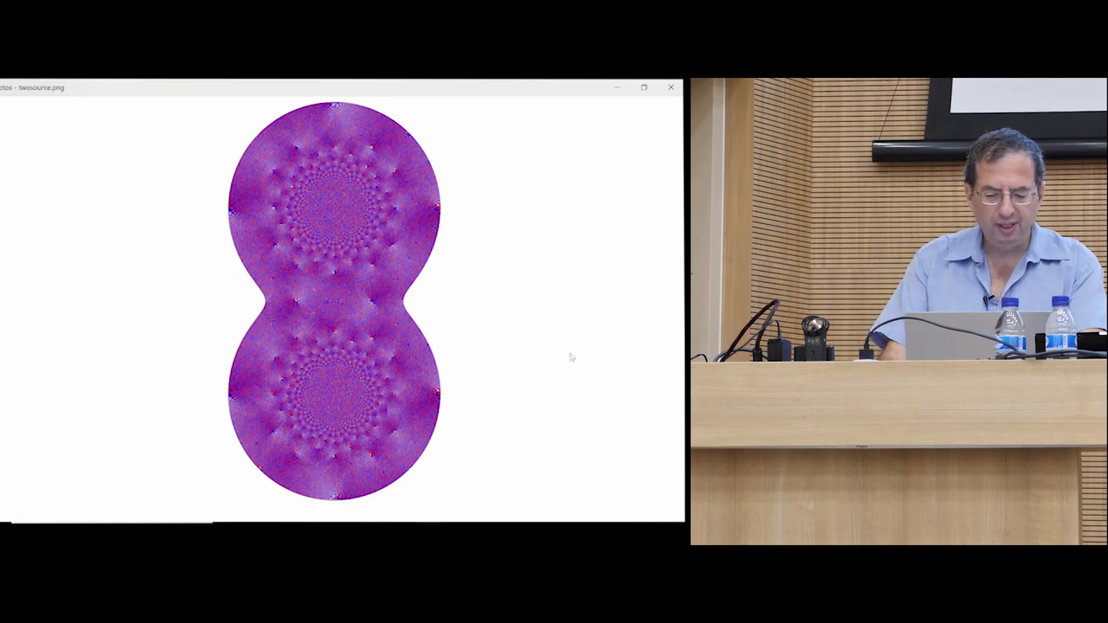
{"action": "mouse_move", "coordinate": [564, 381]}
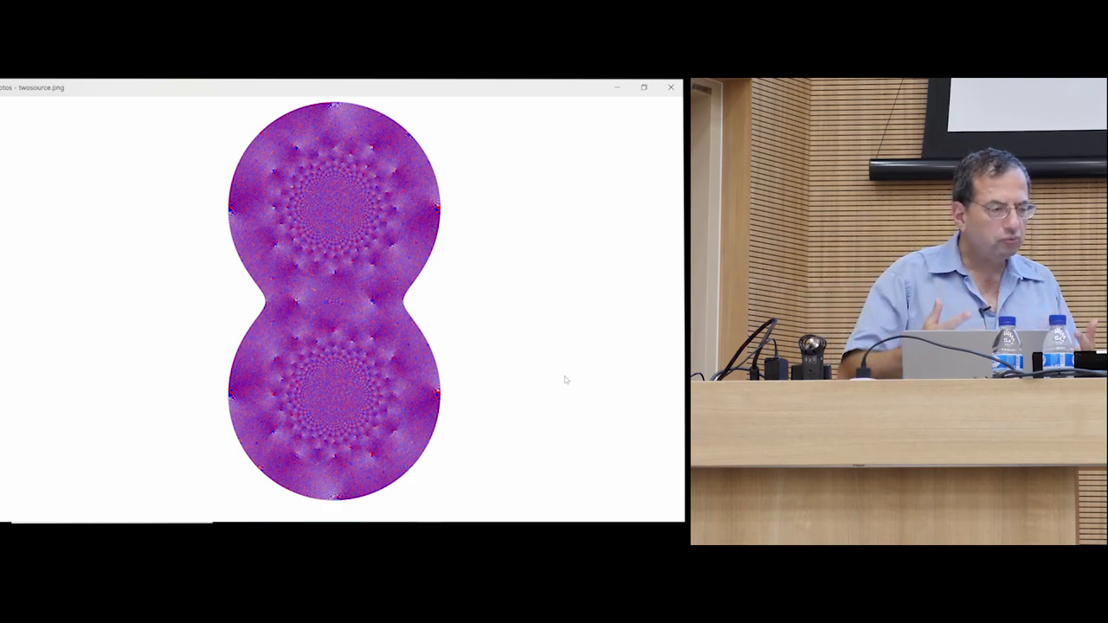
{"action": "mouse_move", "coordinate": [593, 208]}
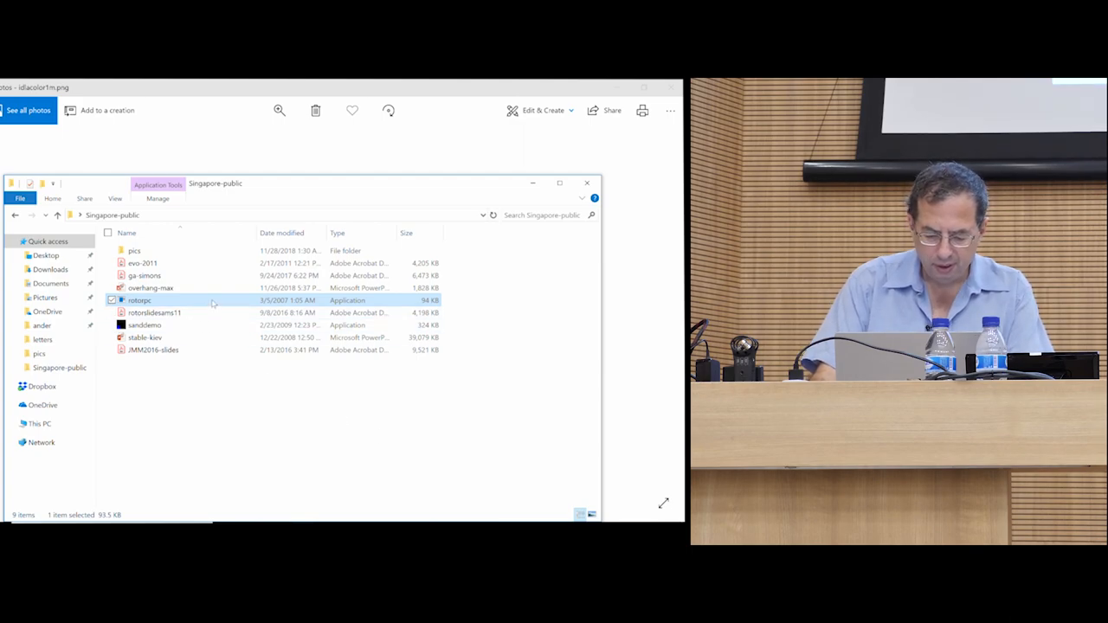
Launch the rotorpc program from the Singapore public folder.
{"action": "double_click", "coordinate": [138, 301]}
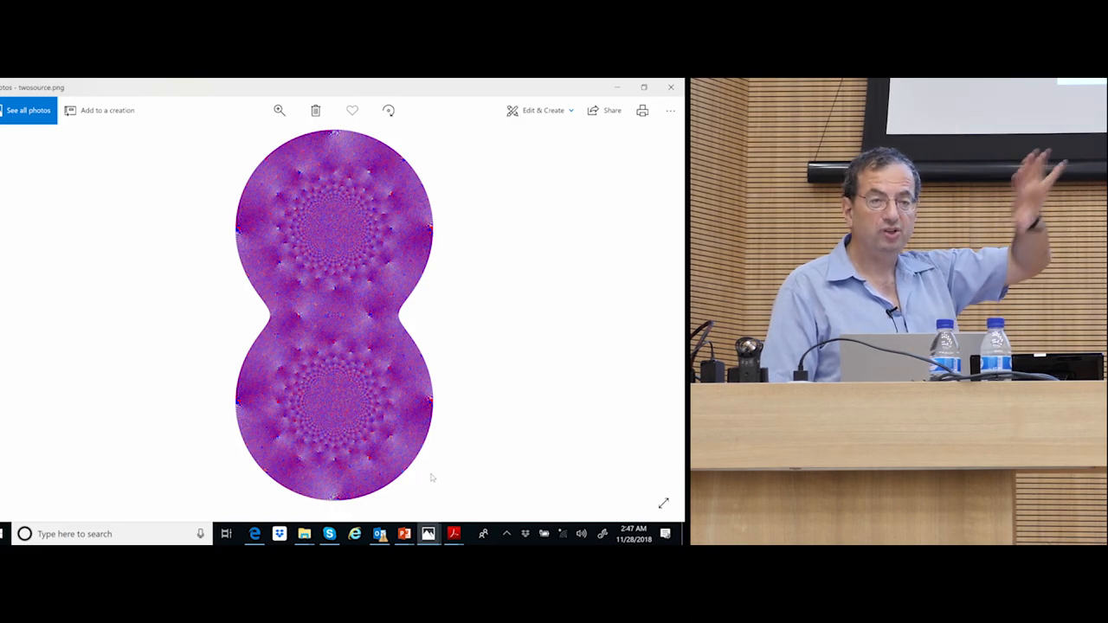
{"action": "mouse_move", "coordinate": [453, 534]}
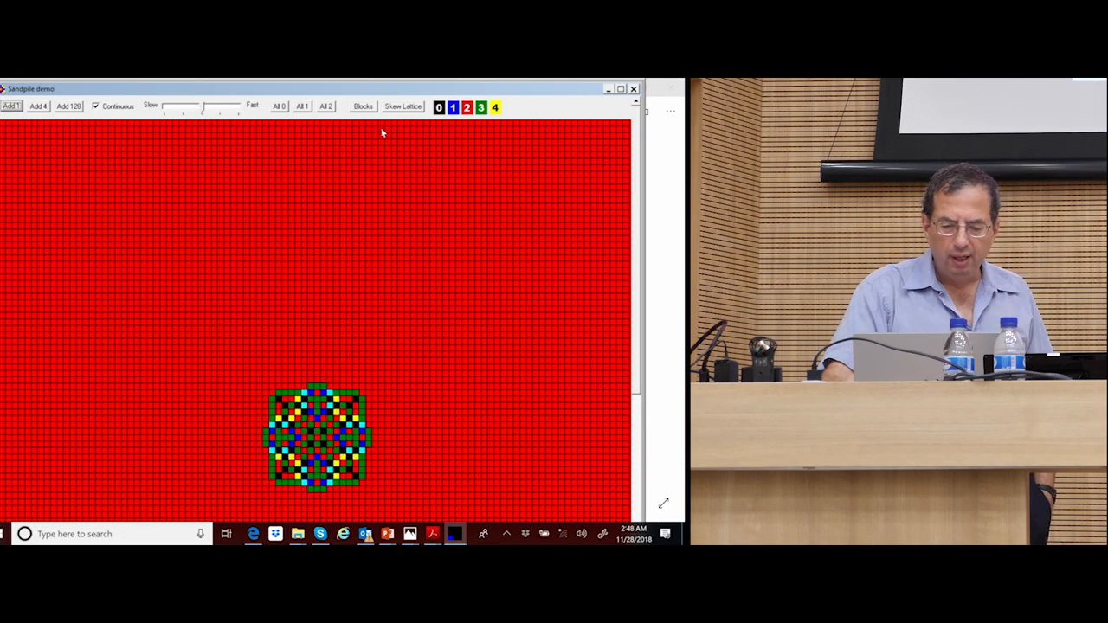
Use a toolbar control in the Sandpile demo window.
{"action": "left_click", "coordinate": [279, 107]}
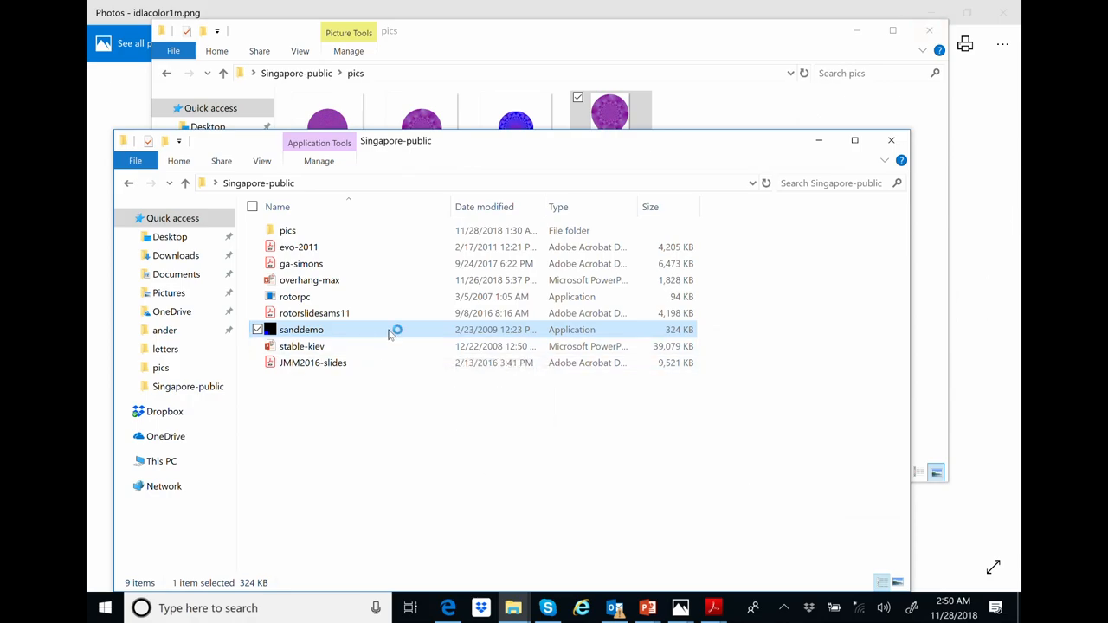
Launch sanddemo, reset every grid cell to zero with All 0, and reposition the window.
{"action": "double_click", "coordinate": [301, 329]}
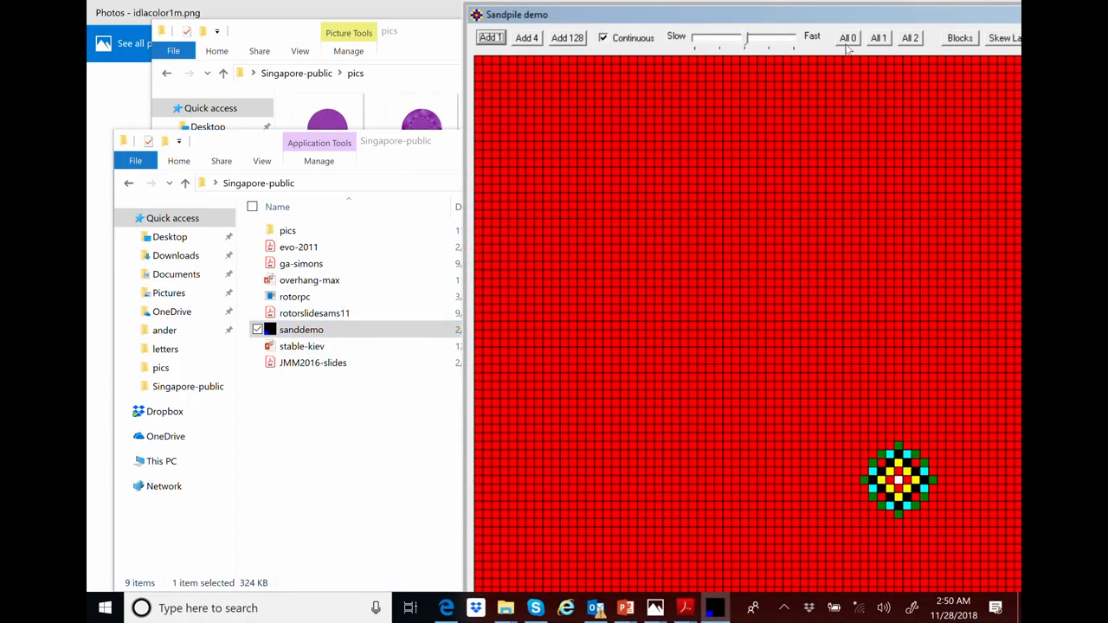
{"action": "left_click", "coordinate": [849, 38]}
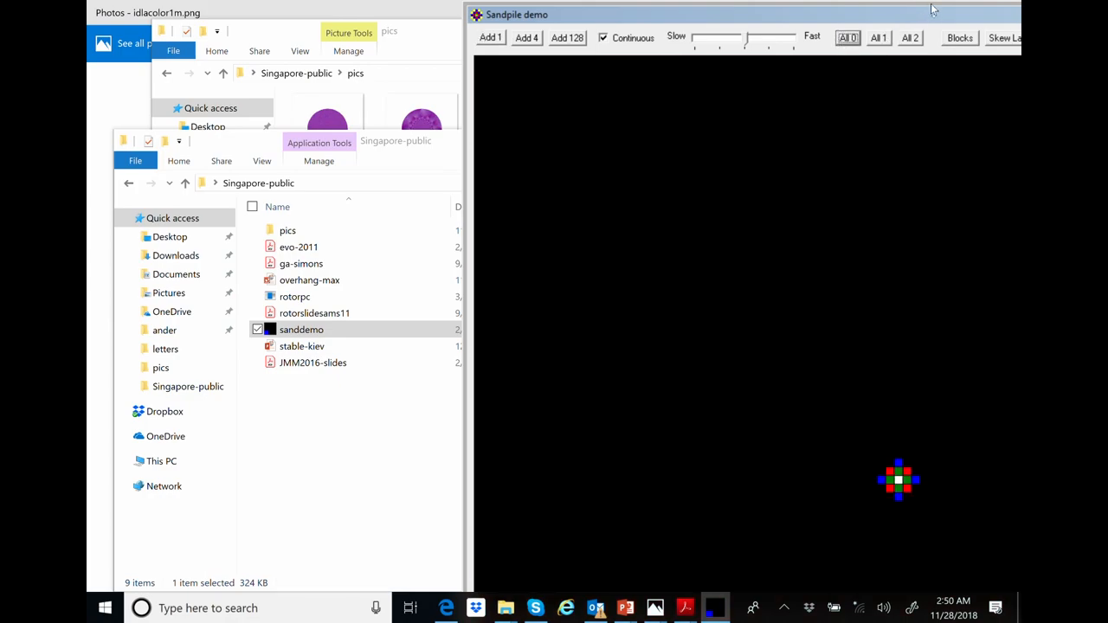
{"action": "left_click_drag", "start_coordinate": [933, 14], "coordinate": [734, 52]}
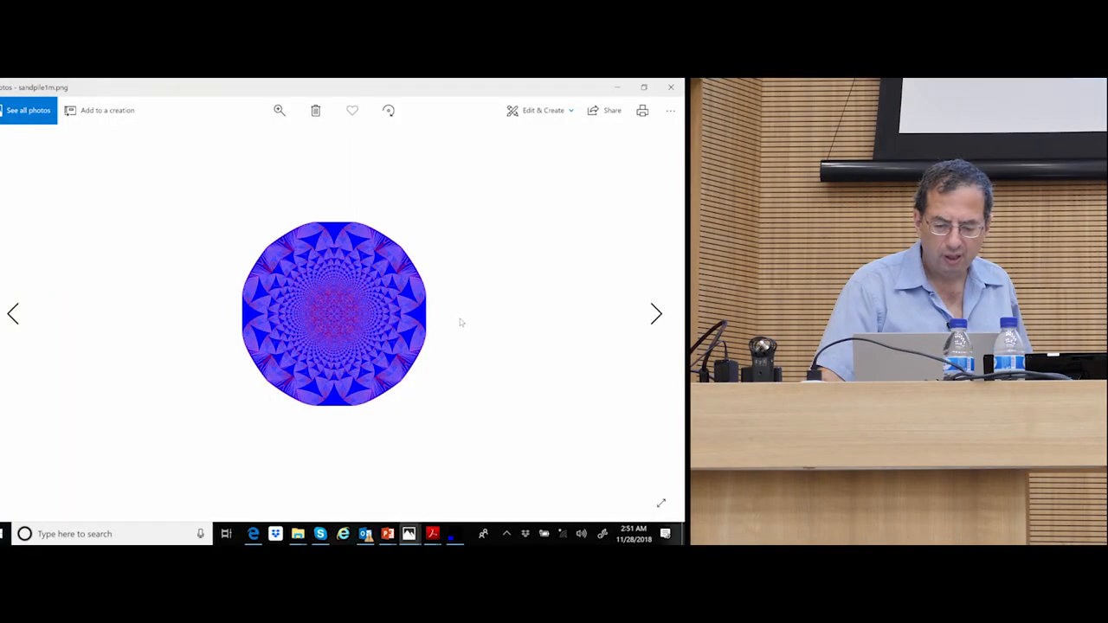
{"action": "mouse_move", "coordinate": [454, 534]}
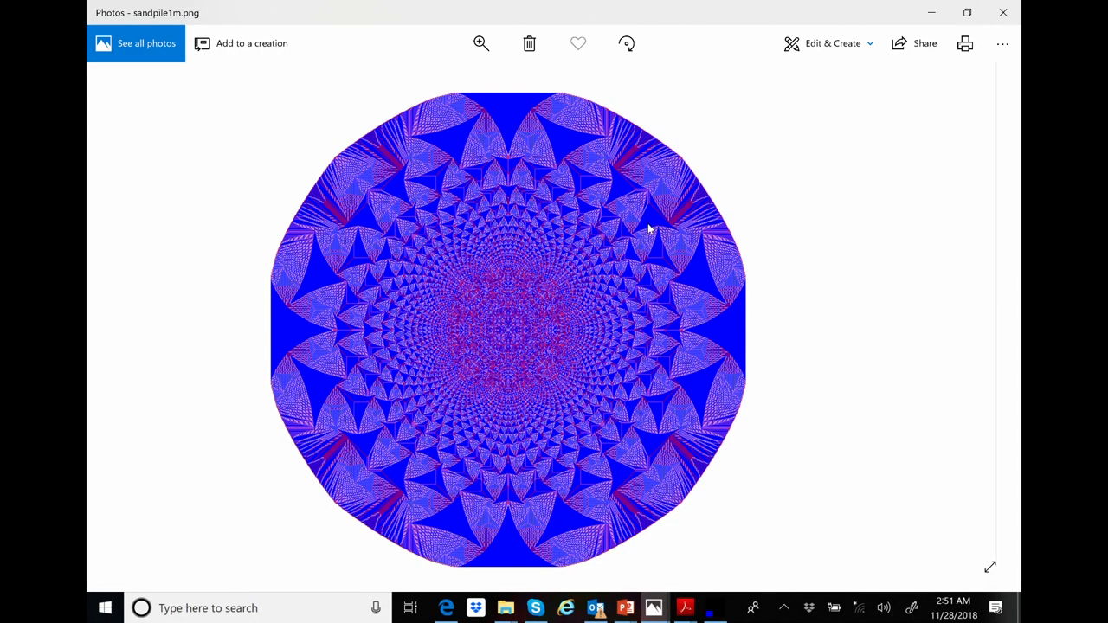
{"action": "mouse_move", "coordinate": [655, 221]}
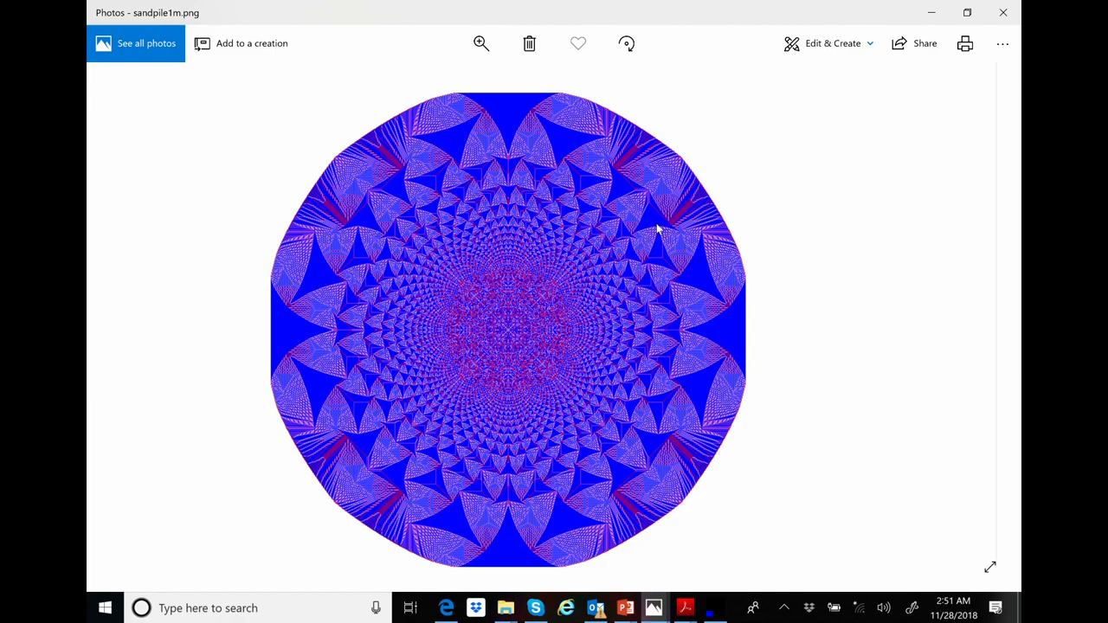
{"action": "mouse_move", "coordinate": [701, 263]}
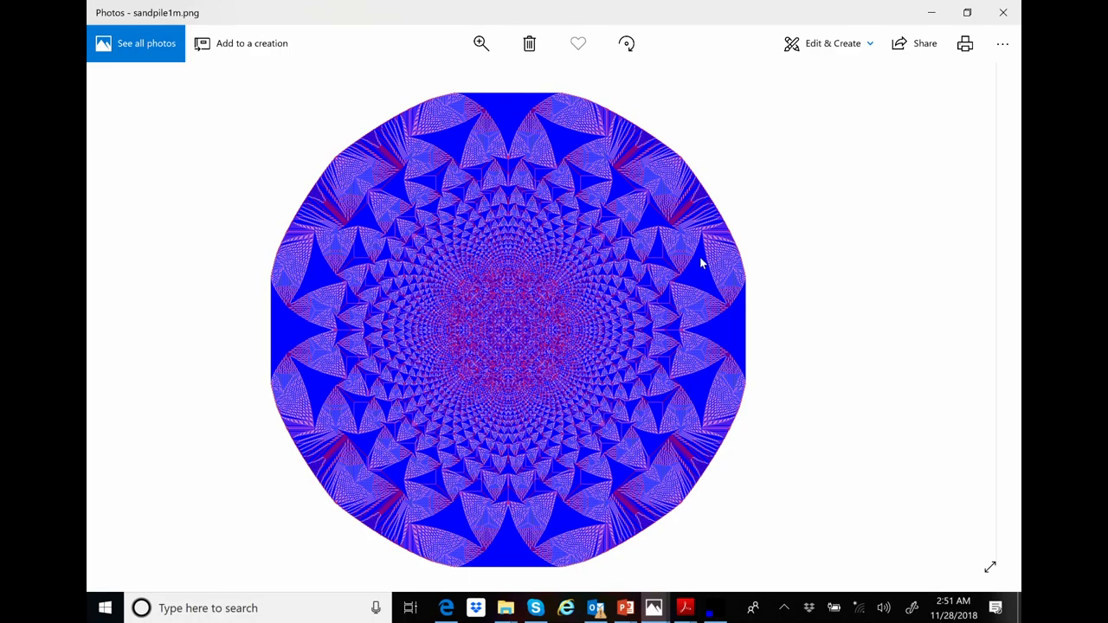
{"action": "mouse_move", "coordinate": [616, 277]}
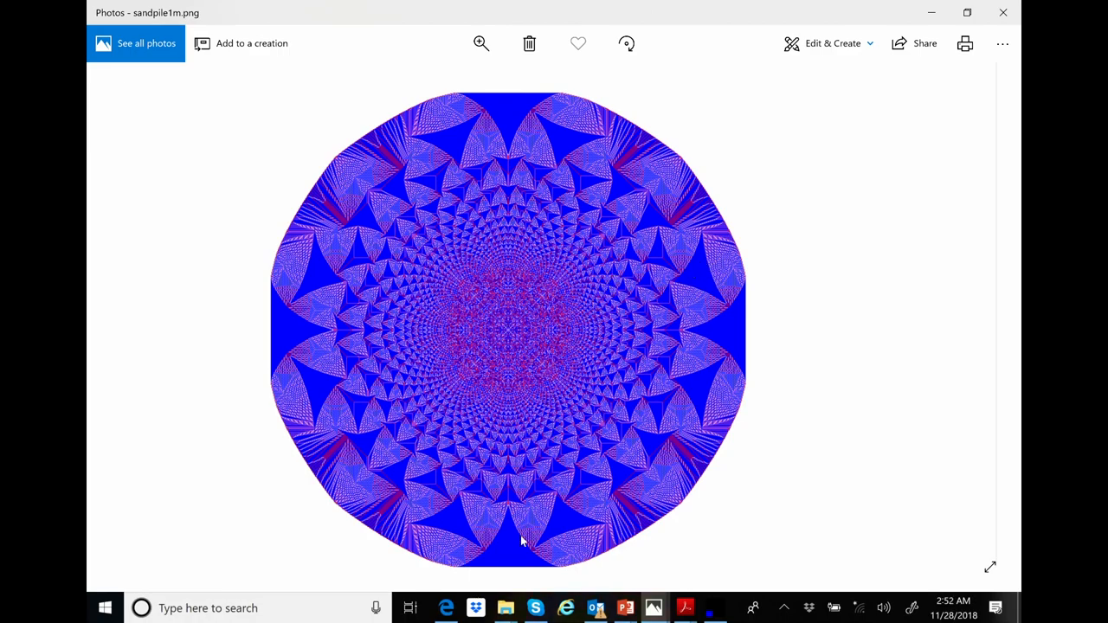
{"action": "mouse_move", "coordinate": [506, 607]}
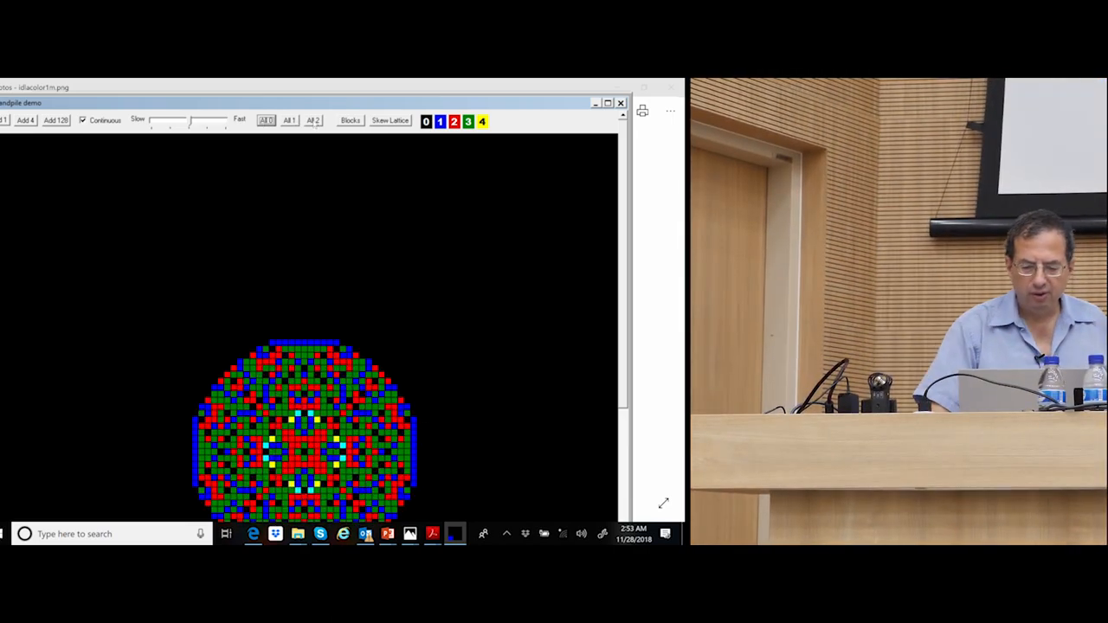
Set every lattice site to two grains with All 2.
{"action": "left_click", "coordinate": [314, 121]}
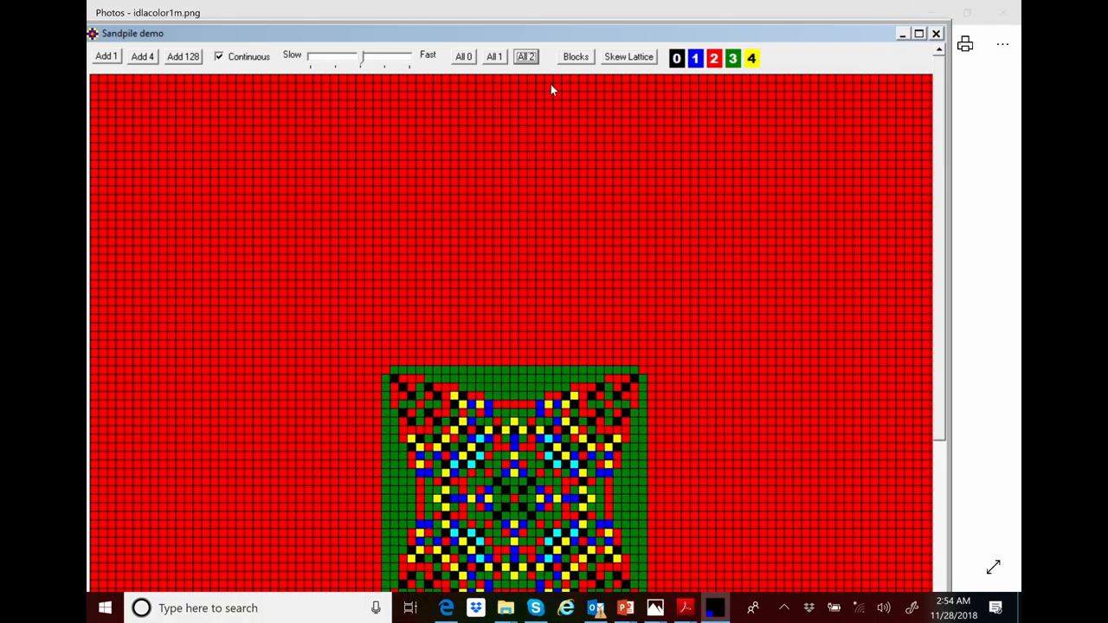
Reset every lattice site to one grain with All 1.
{"action": "left_click", "coordinate": [495, 57]}
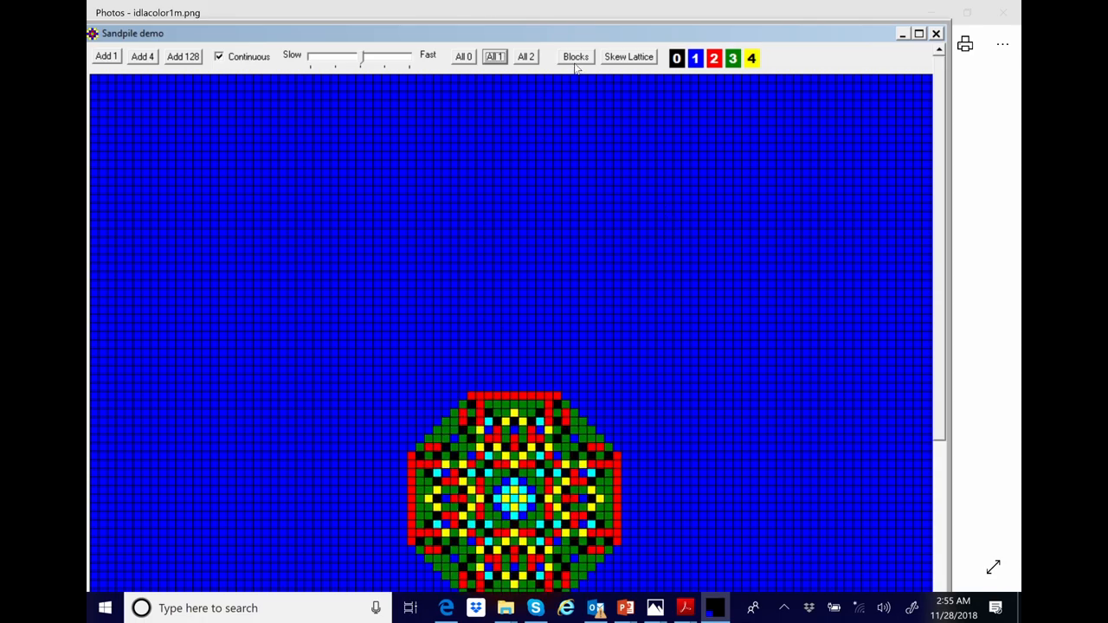
{"action": "left_click", "coordinate": [575, 57]}
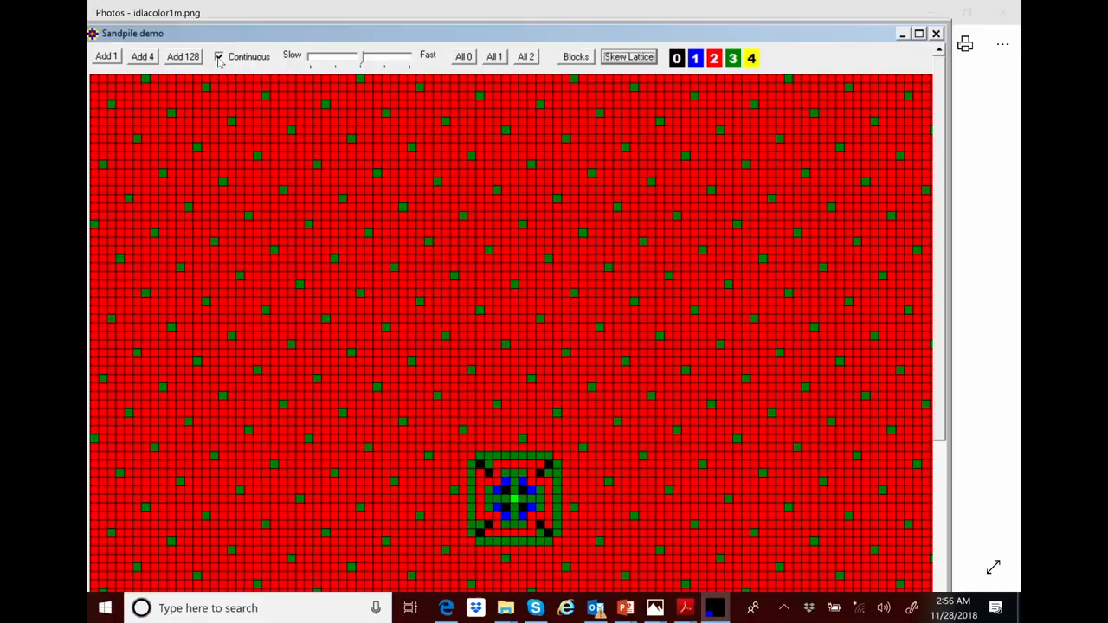
Turn off Continuous dropping and add a batch of 120 grains at the centre.
{"action": "left_click", "coordinate": [184, 56]}
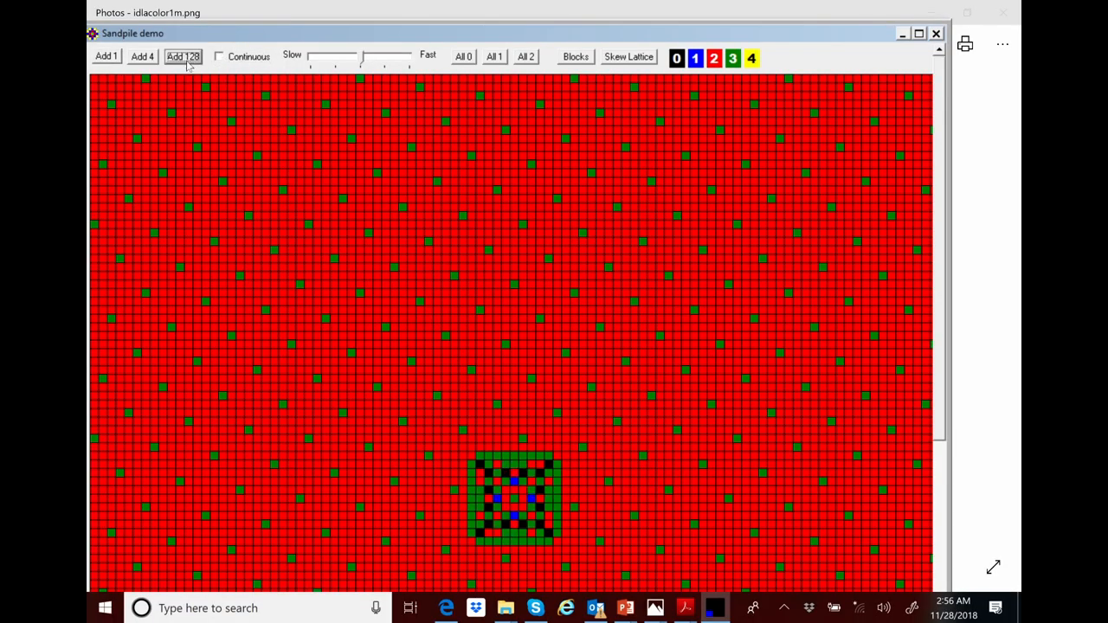
{"action": "left_click", "coordinate": [183, 55]}
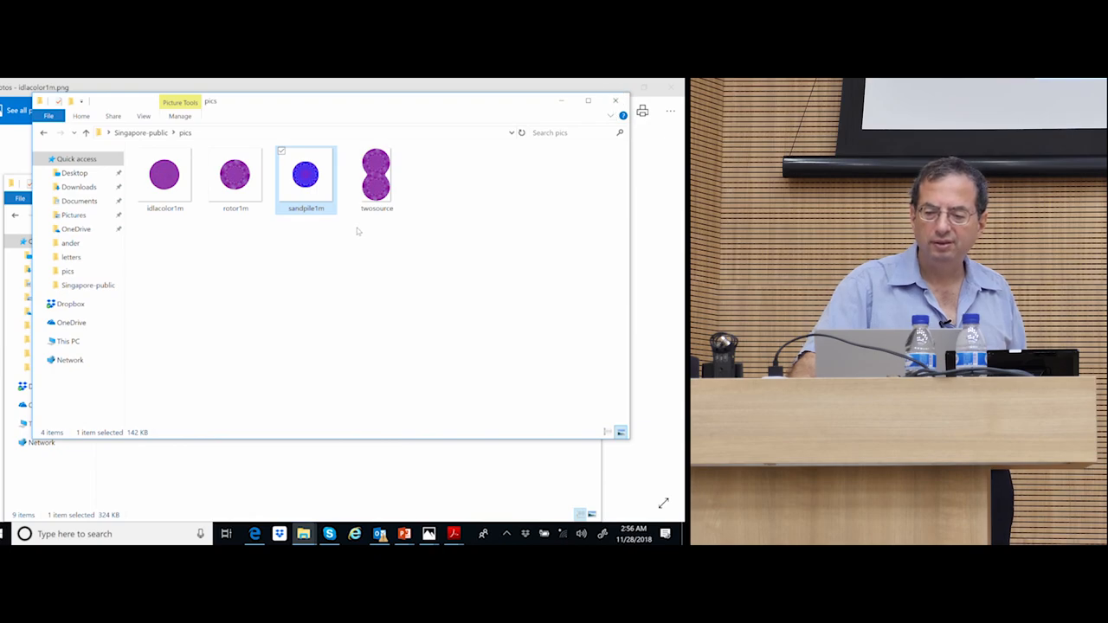
Select the idlacolor1m image in the pics folder.
{"action": "left_click", "coordinate": [165, 173]}
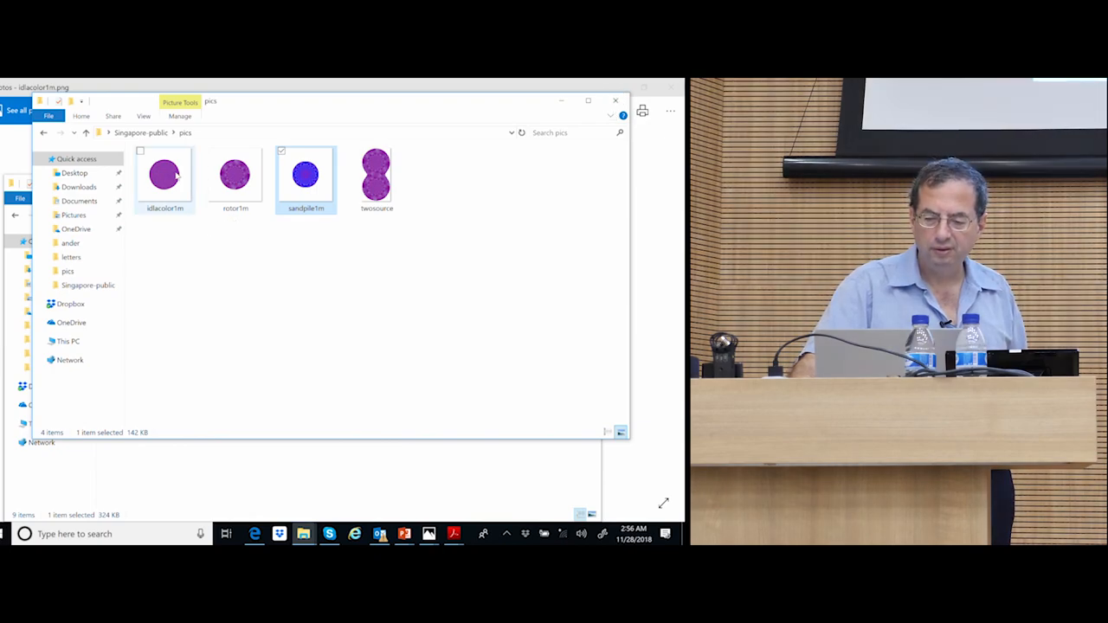
View the idlacolor1m speckled disc image in Photos, then return to the pics folder.
{"action": "double_click", "coordinate": [164, 173]}
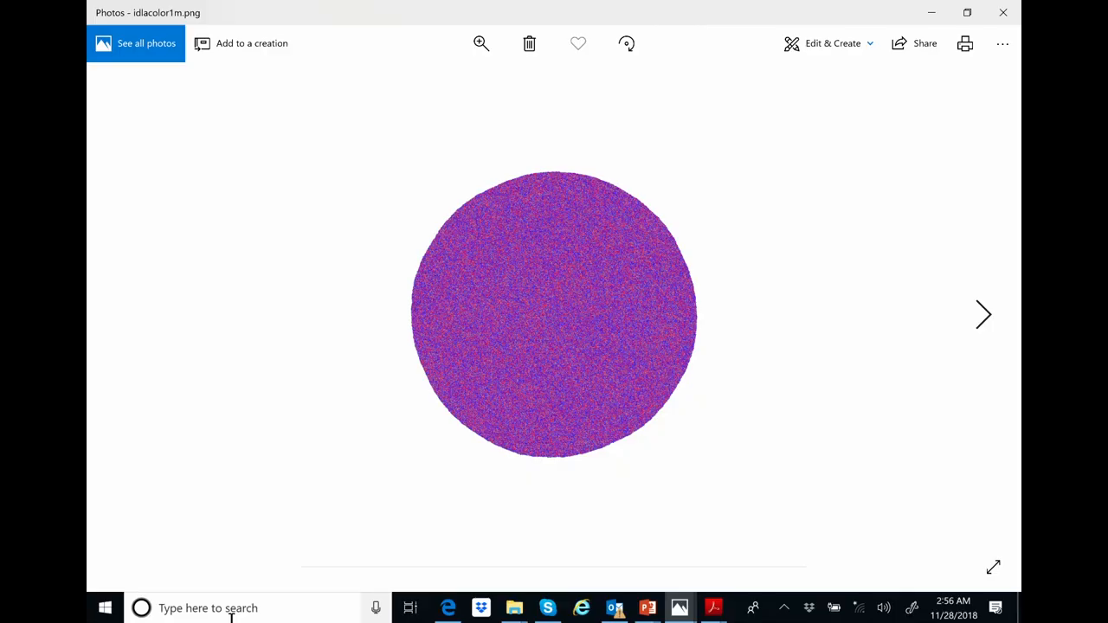
{"action": "left_click", "coordinate": [481, 43]}
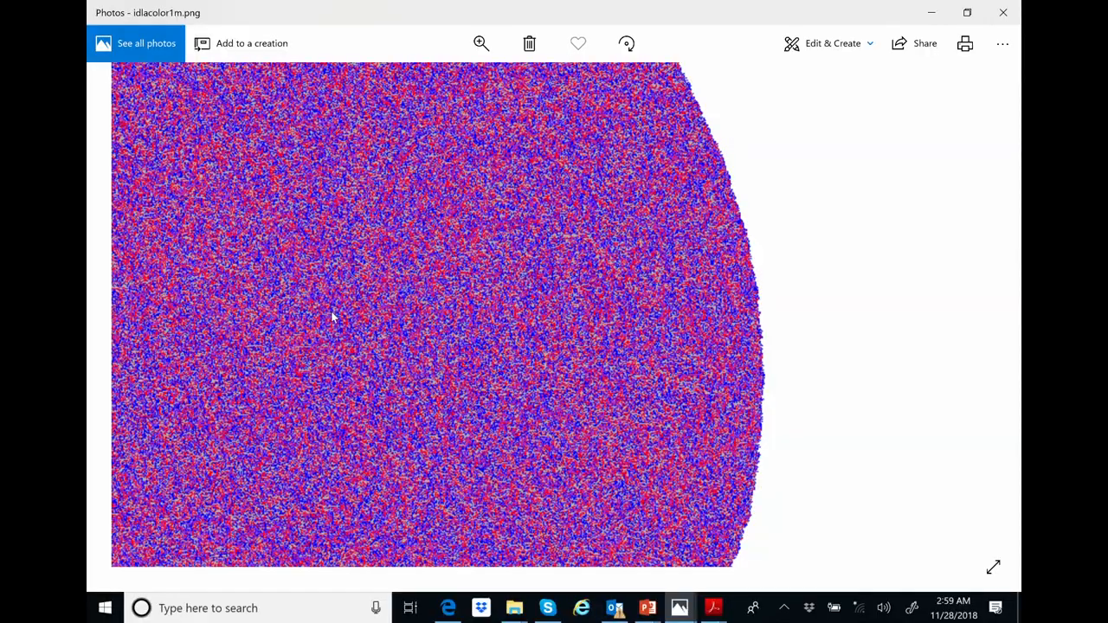
{"action": "mouse_move", "coordinate": [1005, 14]}
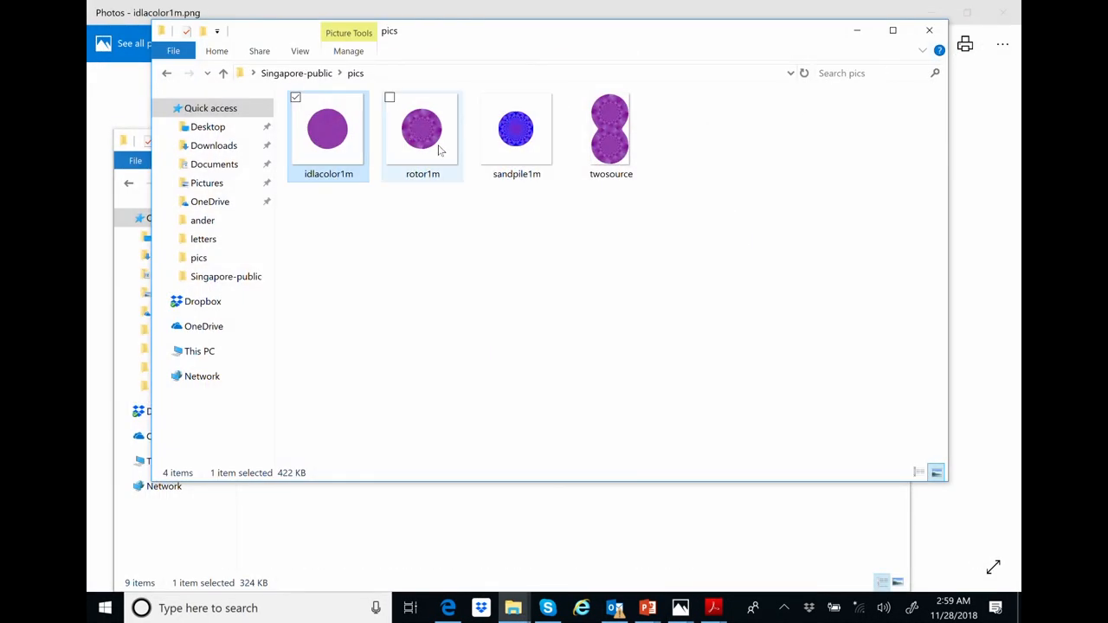
View the rotor1m disc image from the pics folder in Photos.
{"action": "left_click", "coordinate": [422, 128]}
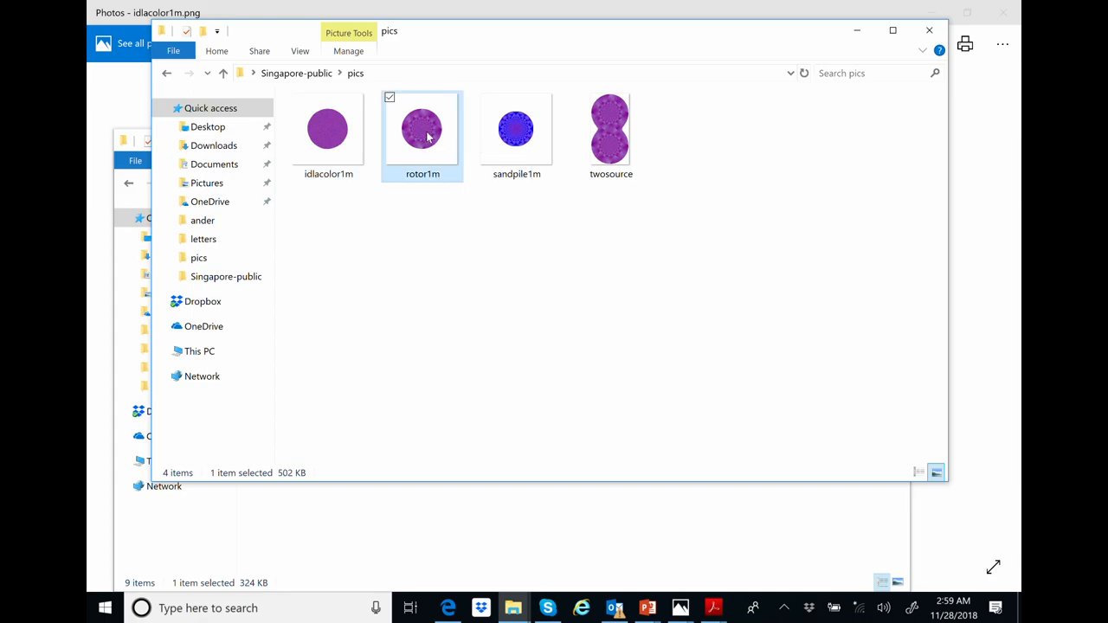
{"action": "double_click", "coordinate": [423, 128]}
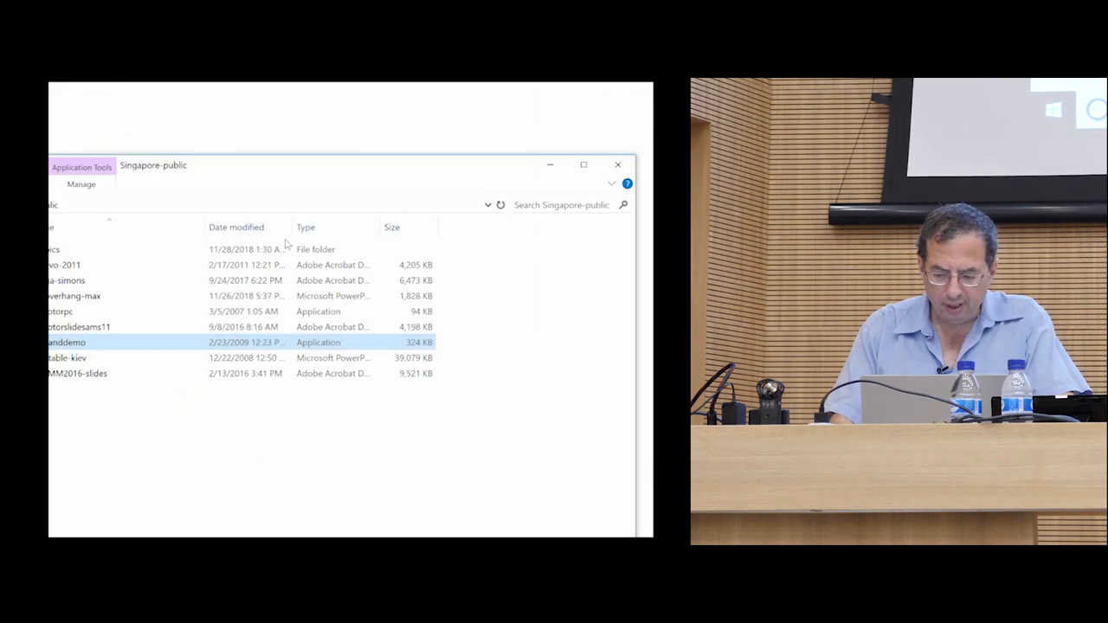
Select the demo file in the Singapore-public folder listing.
{"action": "left_click", "coordinate": [87, 356]}
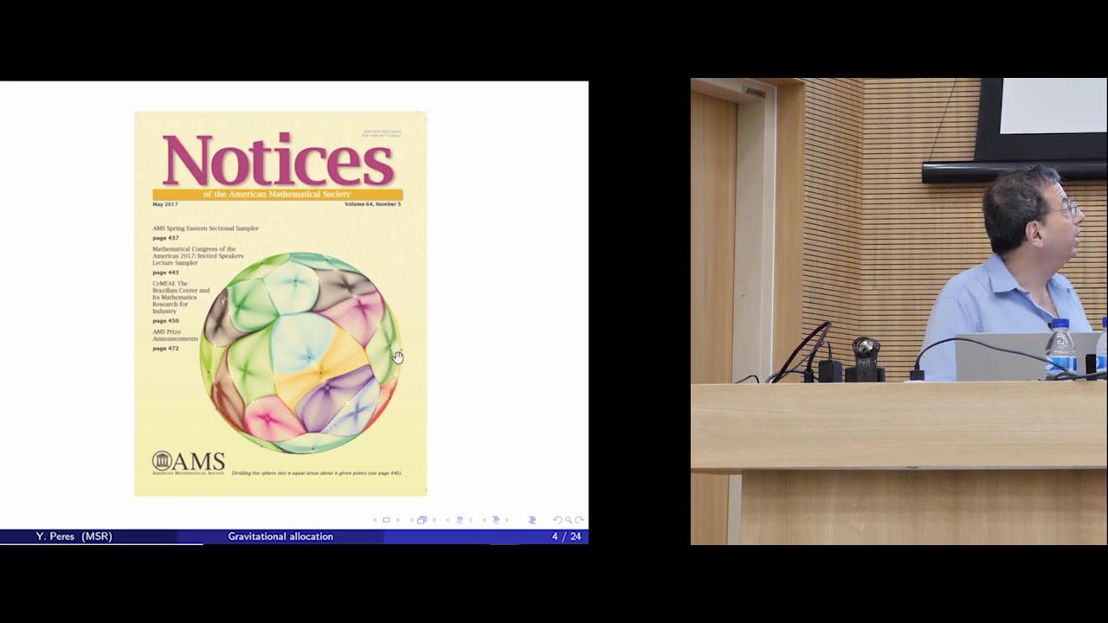
{"action": "mouse_move", "coordinate": [419, 429]}
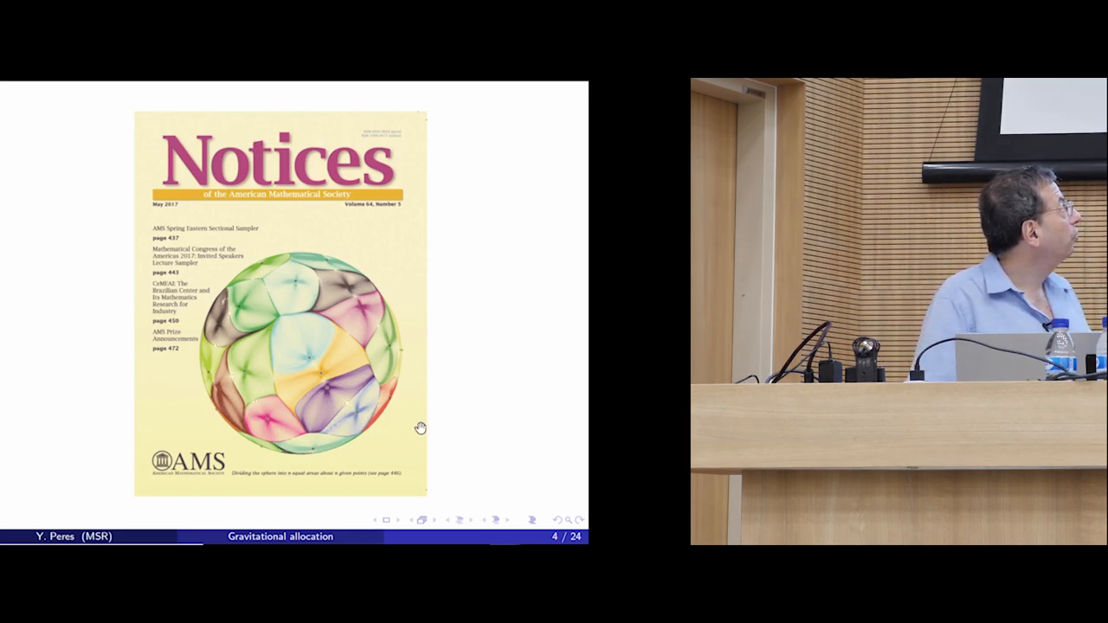